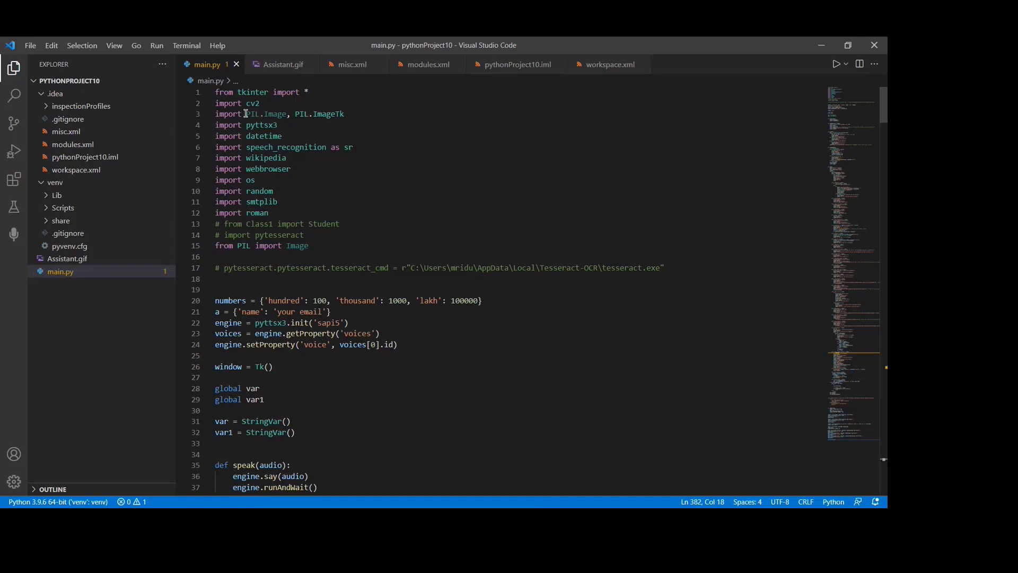
pyautogui.moveTo(245, 168)
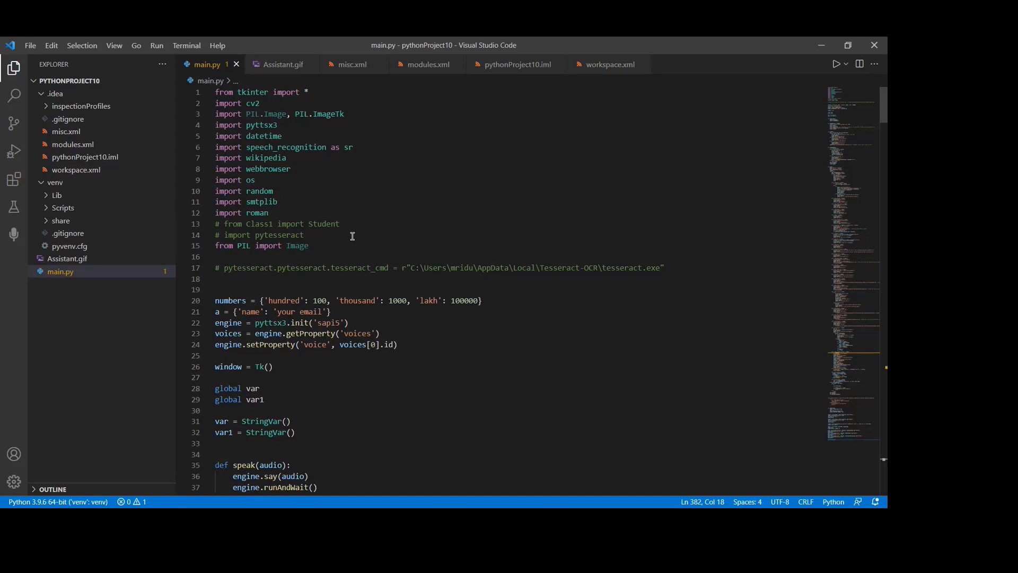
pyautogui.moveTo(400, 204)
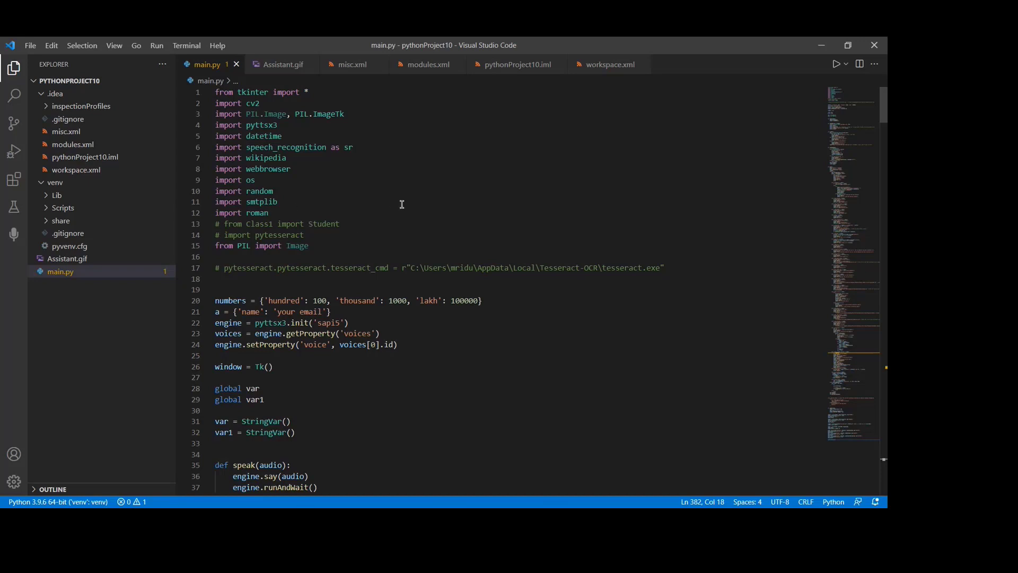
pyautogui.moveTo(250, 171)
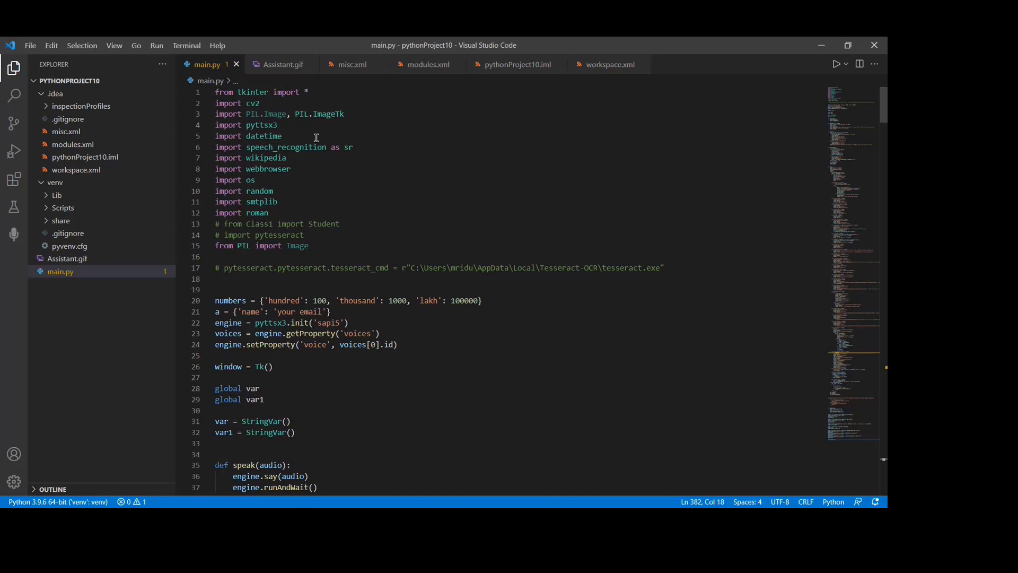
pyautogui.moveTo(465, 193)
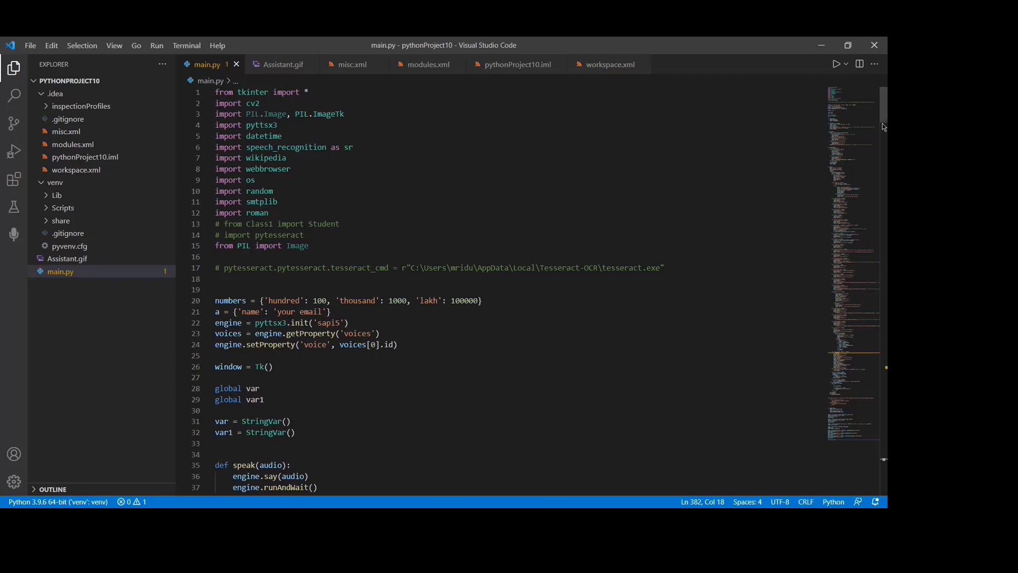
# Step: Review the main.py code by scrolling through the editor before running it
pyautogui.scroll(-3)
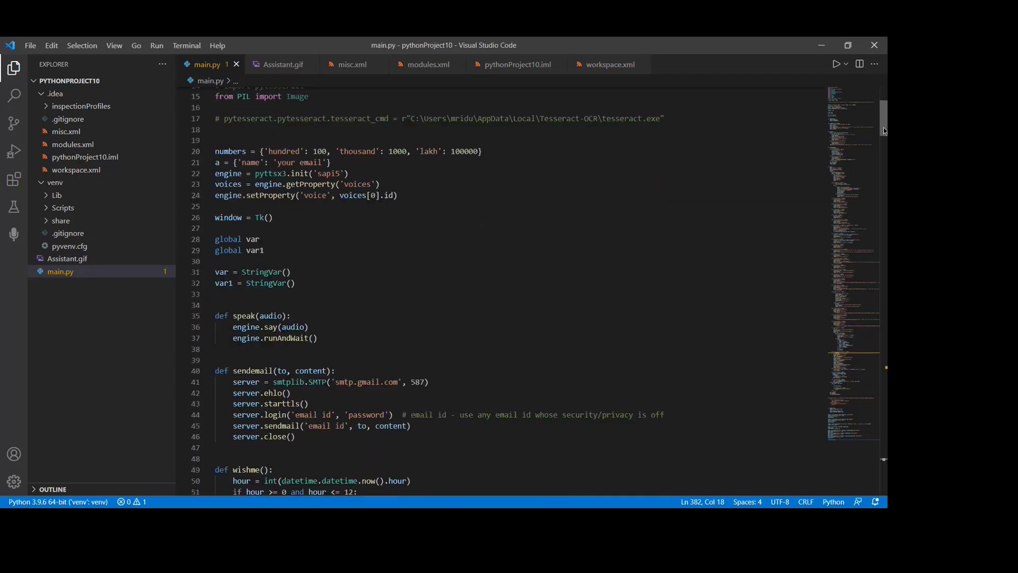
pyautogui.scroll(-3)
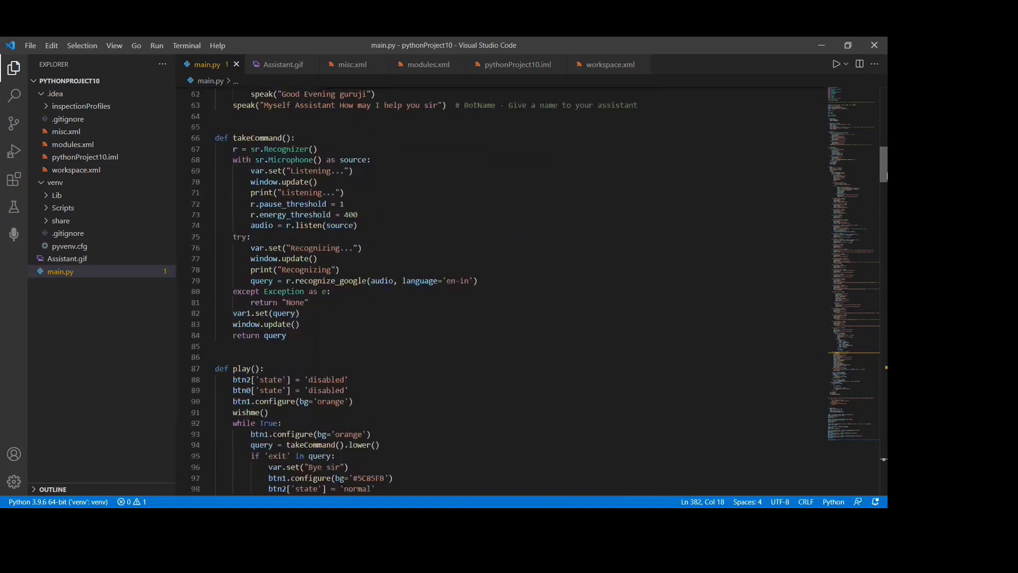
pyautogui.scroll(-3)
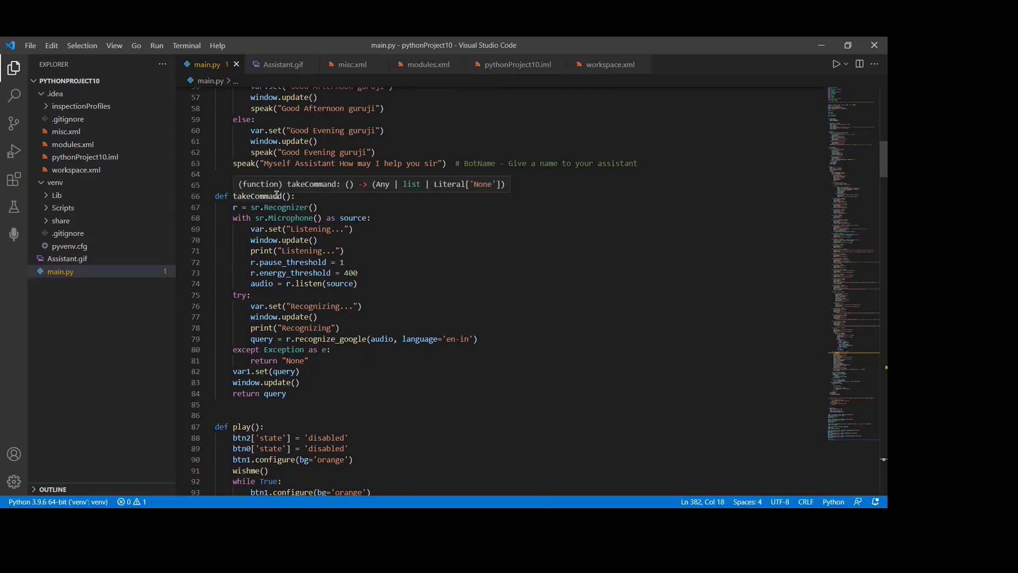
pyautogui.moveTo(316, 293)
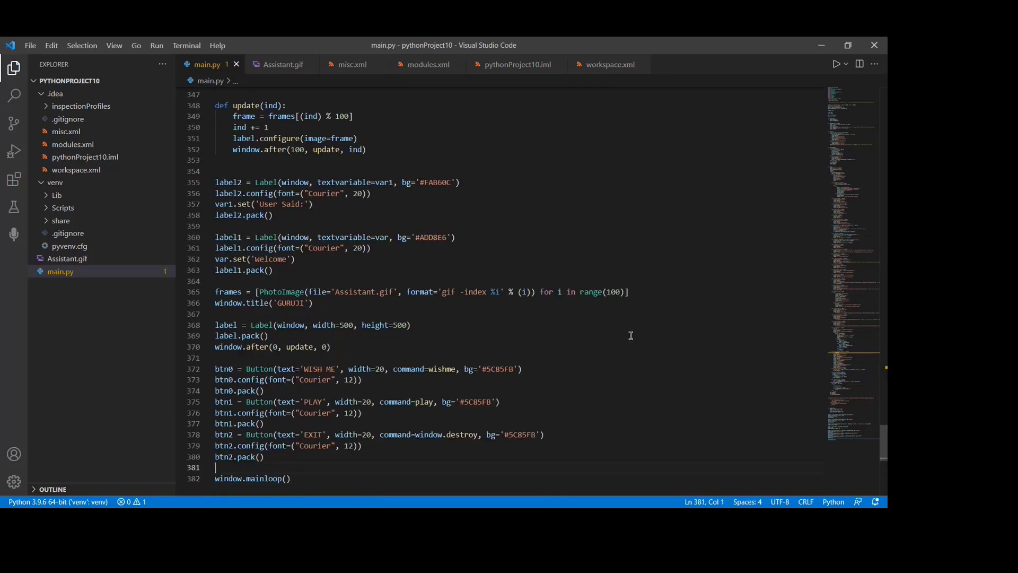
pyautogui.click(291, 446)
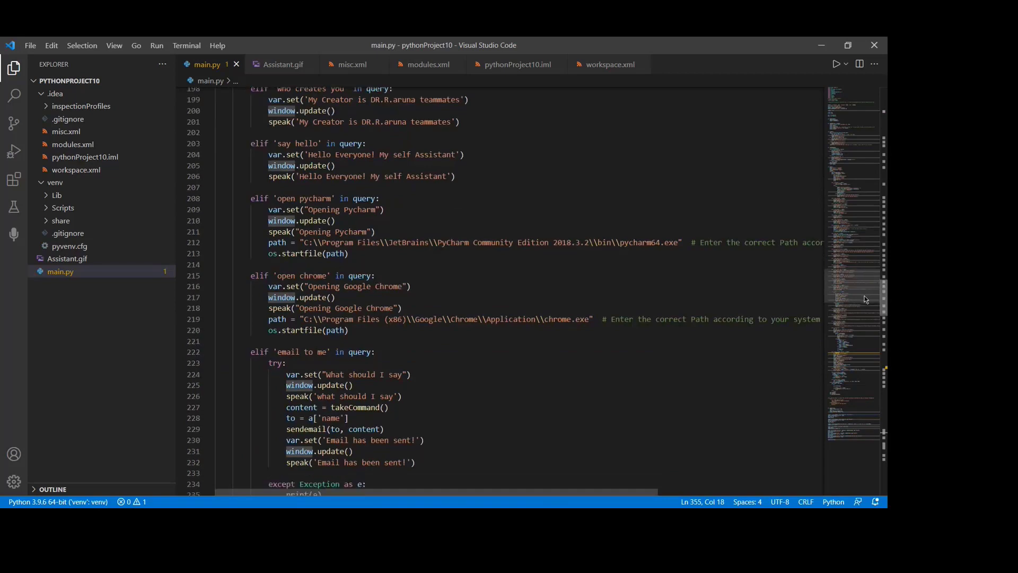
pyautogui.scroll(3)
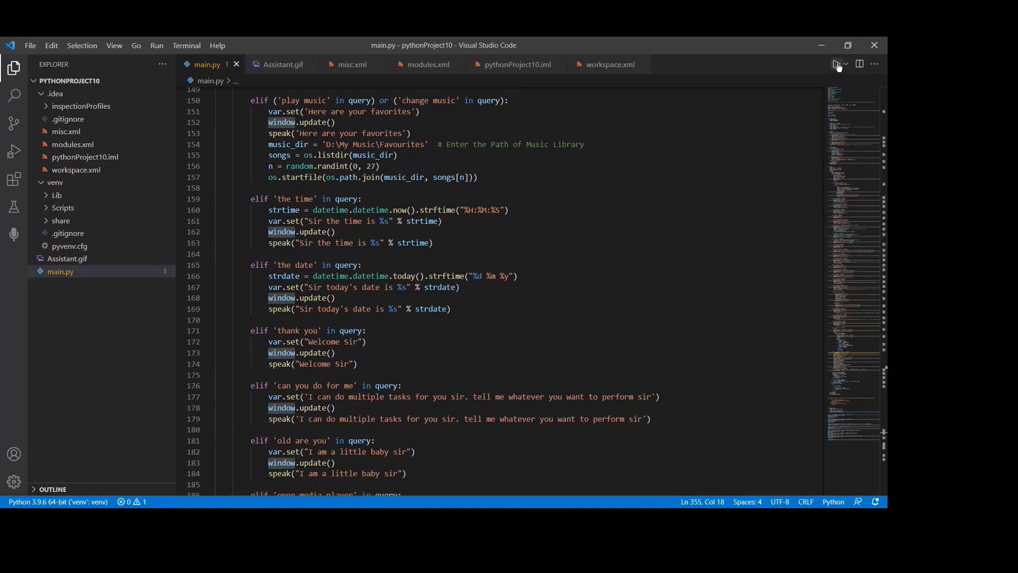
# Step: Run main.py so the GURUJI assistant window opens with its Welcome message
pyautogui.click(821, 63)
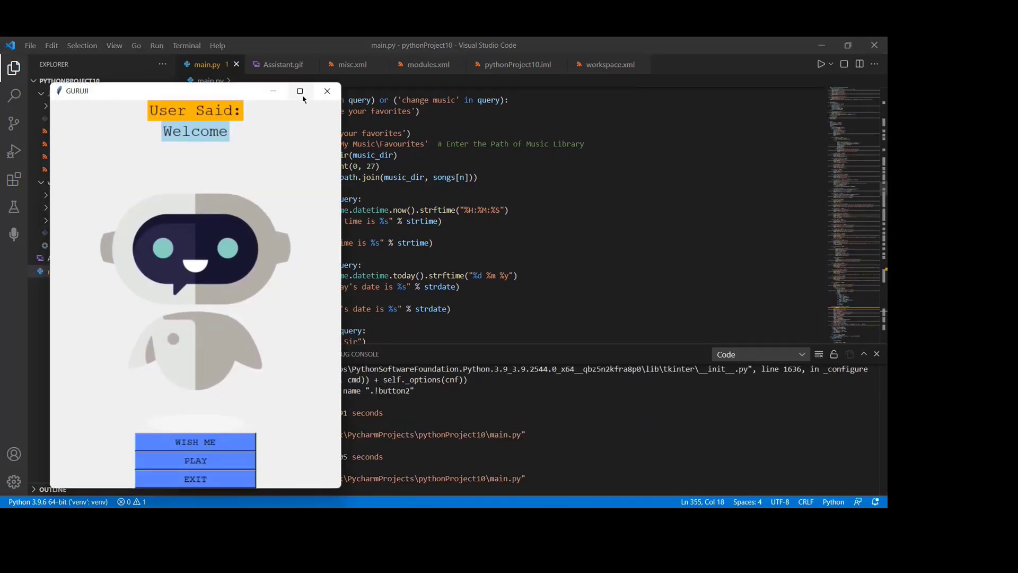
pyautogui.click(299, 90)
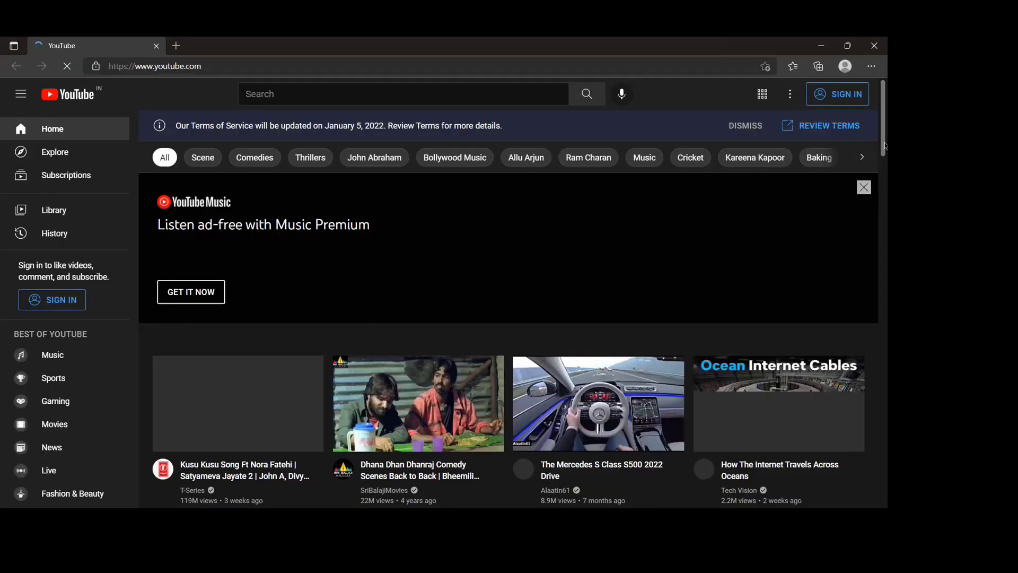
# Step: Scroll the YouTube home page that GURUJI opened in Edge
pyautogui.scroll(-3)
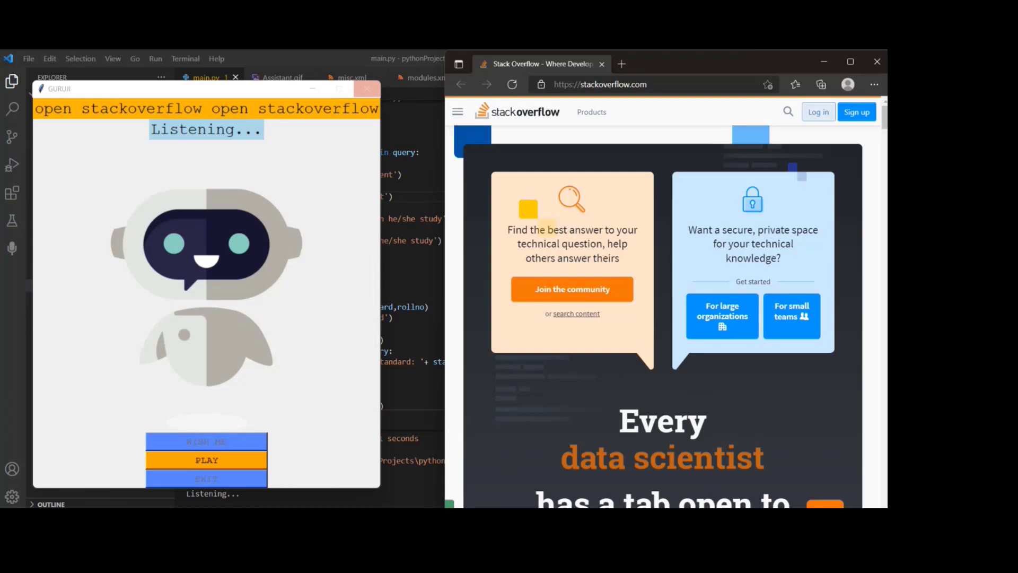
pyautogui.moveTo(499, 170)
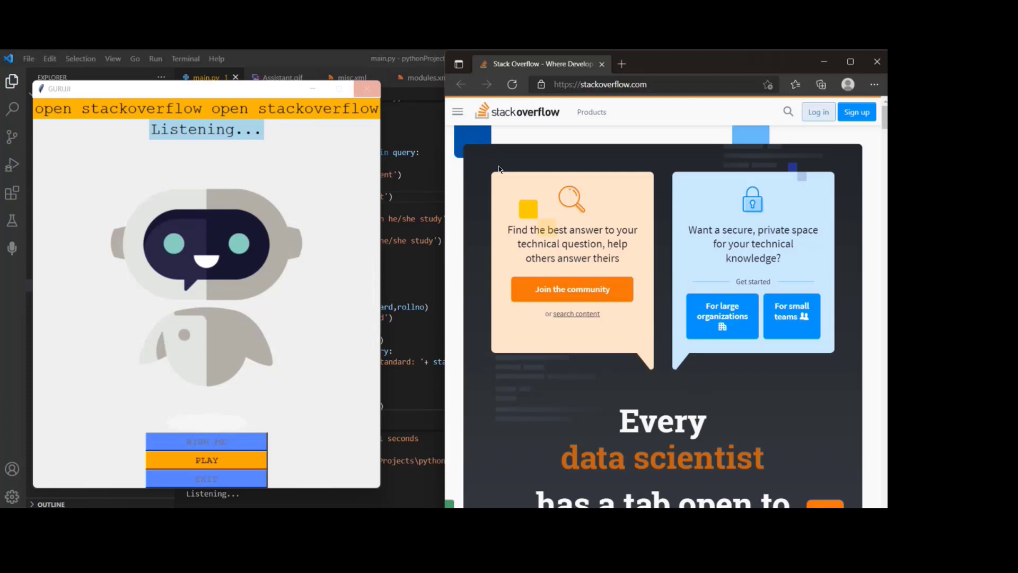
pyautogui.moveTo(551, 102)
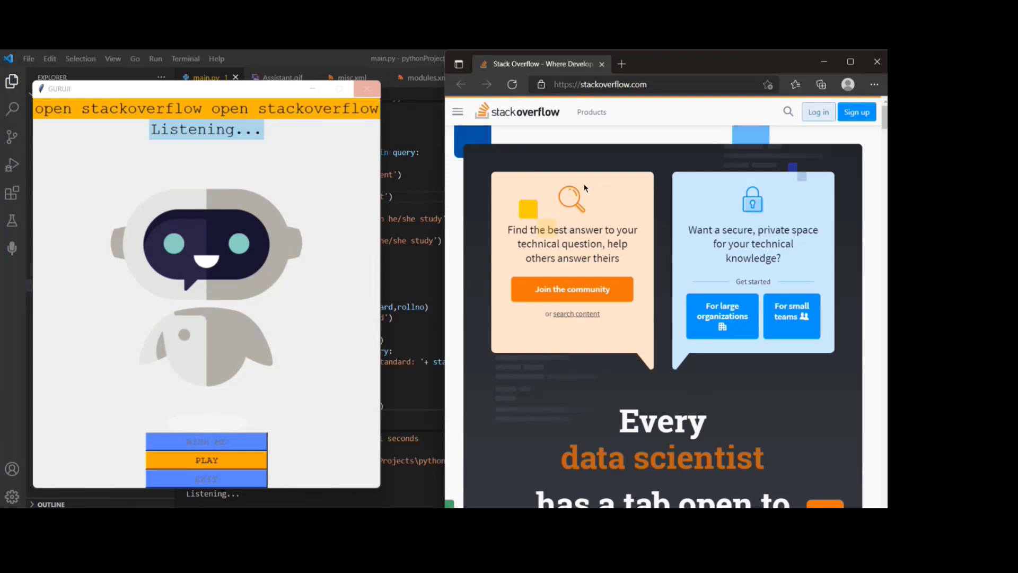
pyautogui.moveTo(375, 172)
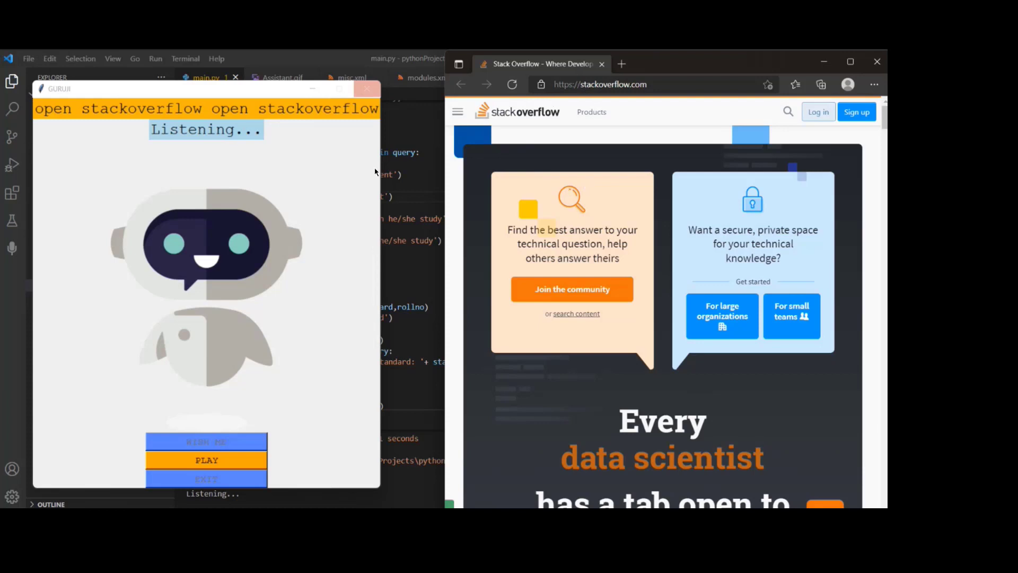